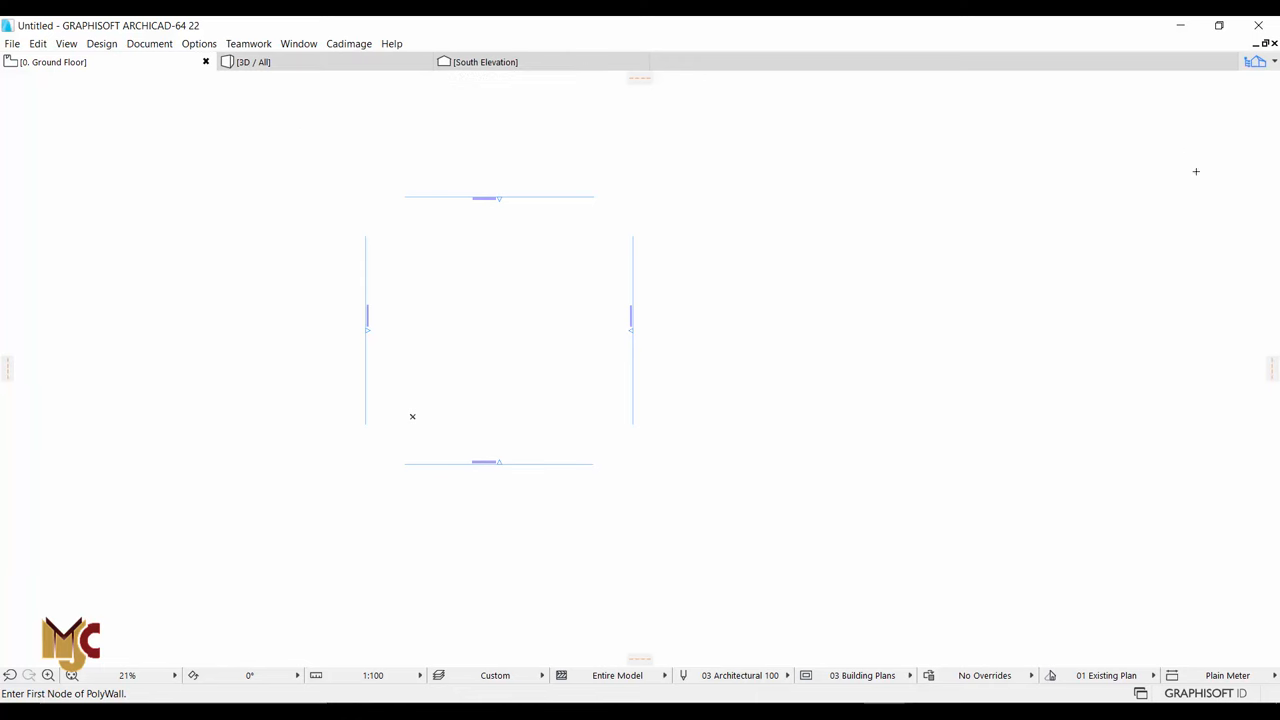
mouse_move(436, 104)
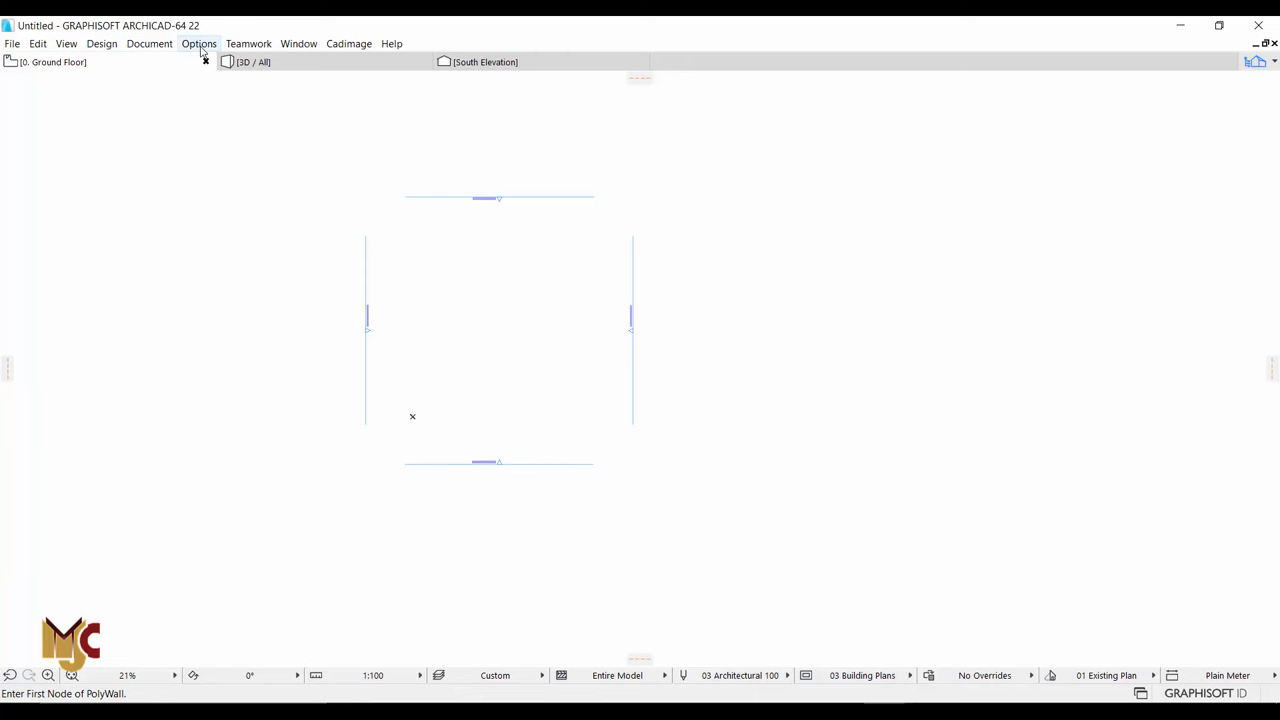
Step: Apply the Standard Profile 22 work environment from Options > Work Environment
left_click(198, 44)
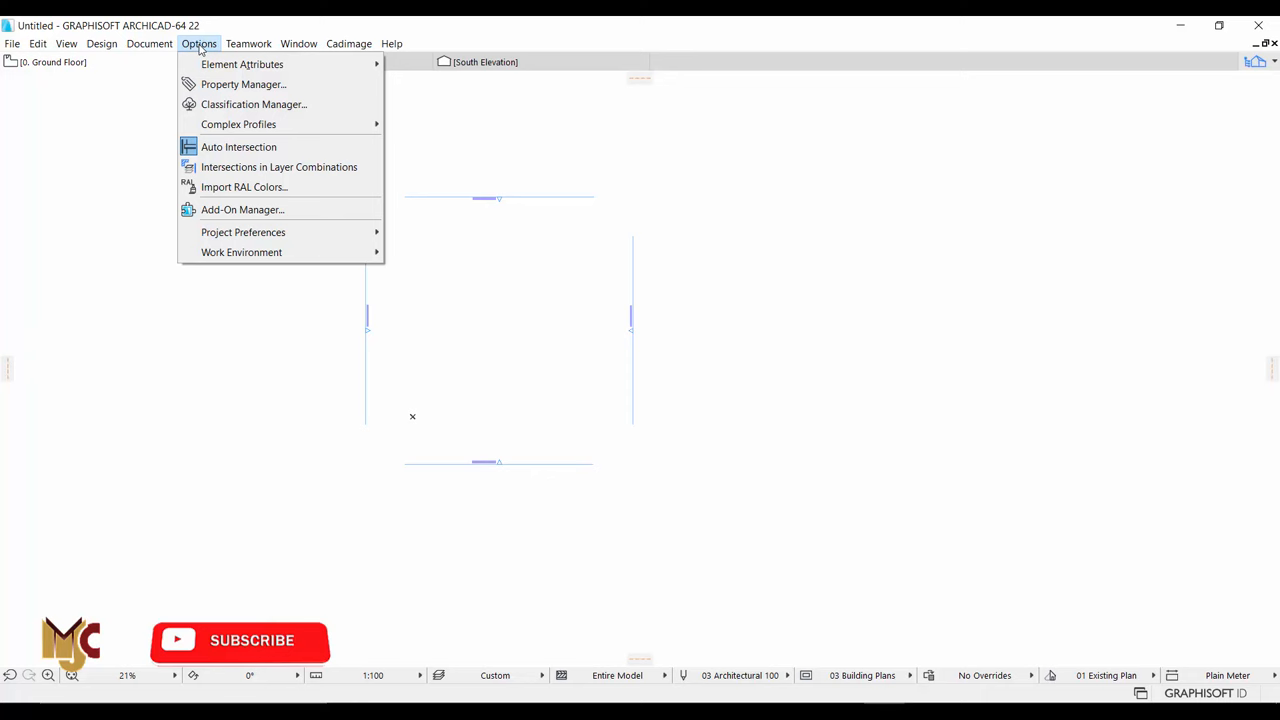
mouse_move(242, 252)
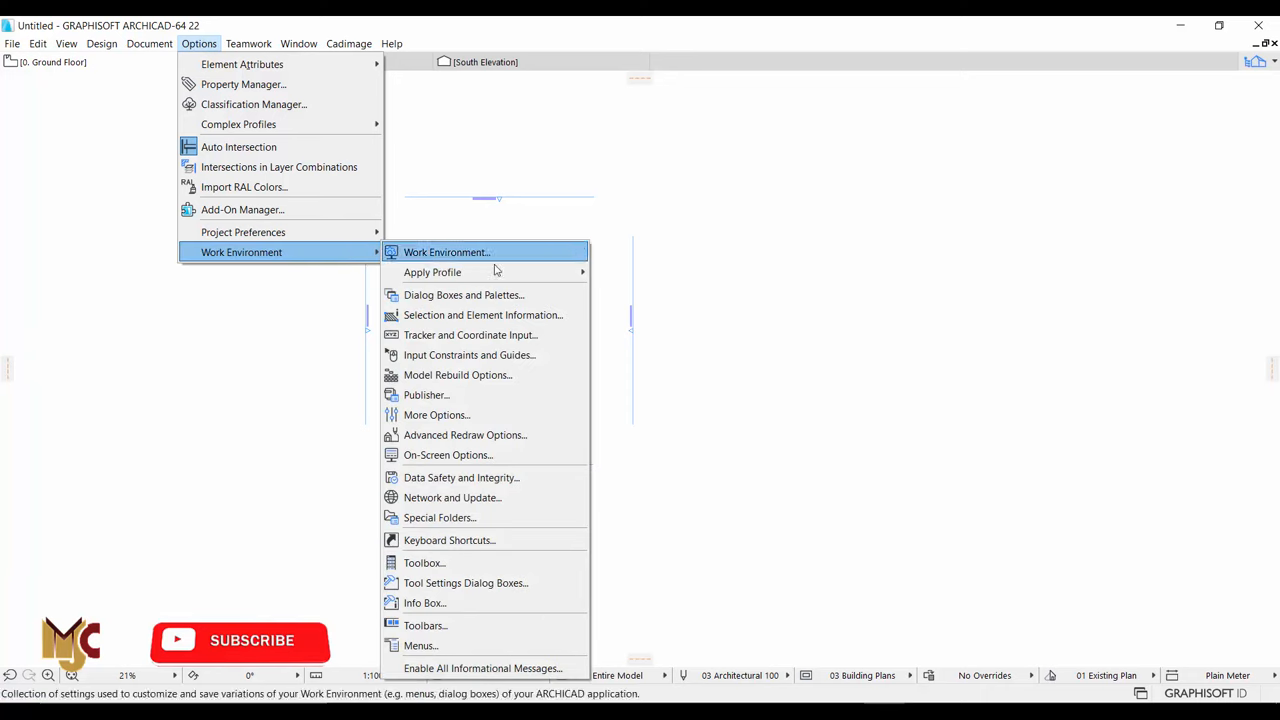
mouse_move(432, 272)
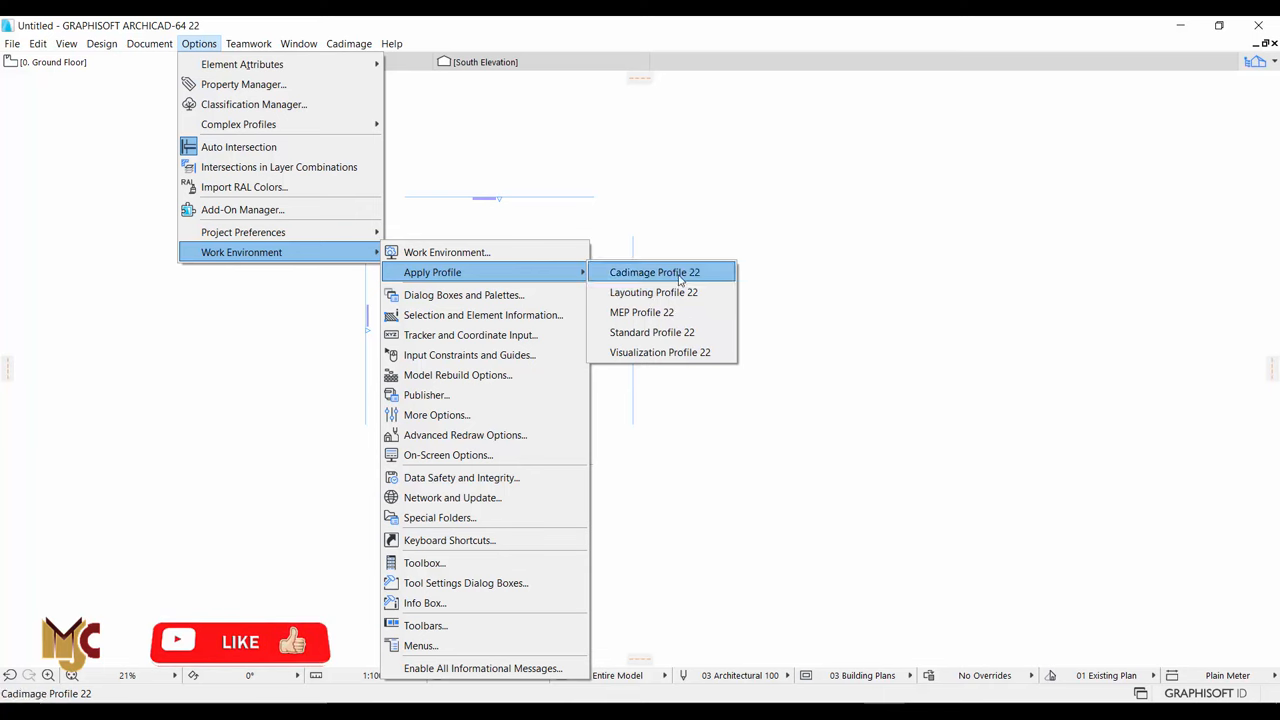
mouse_move(652, 292)
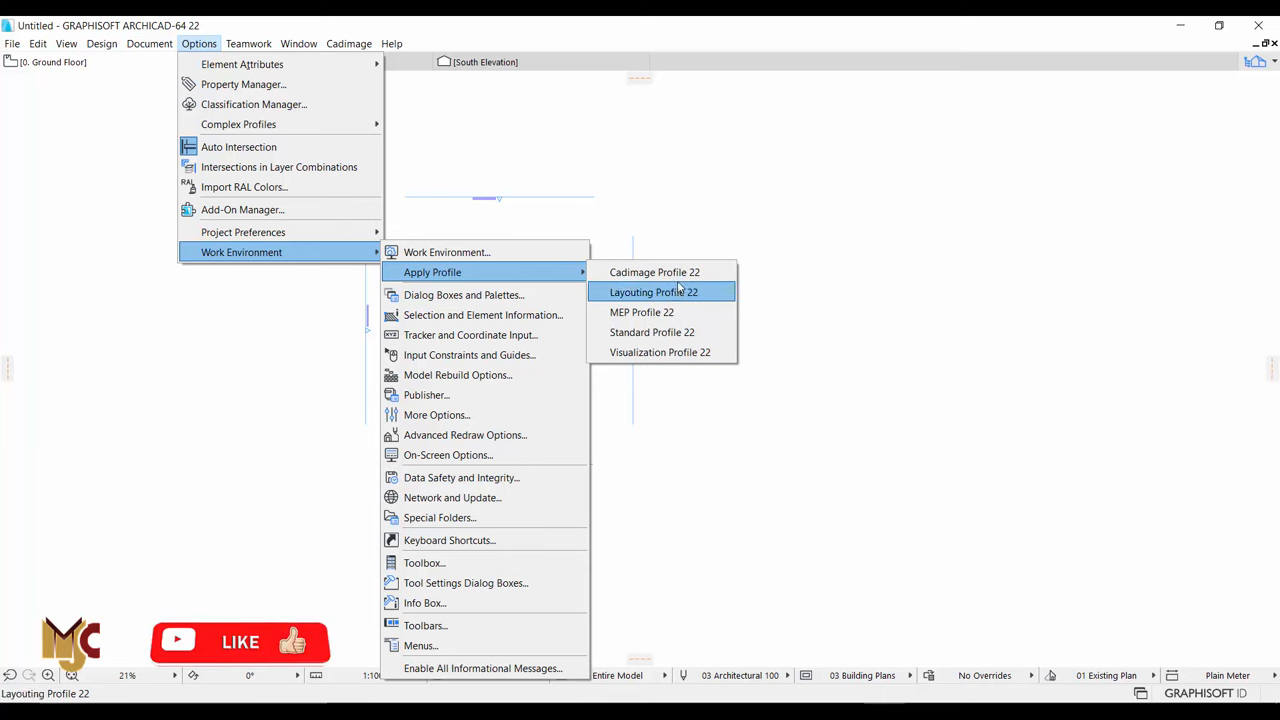
mouse_move(660, 352)
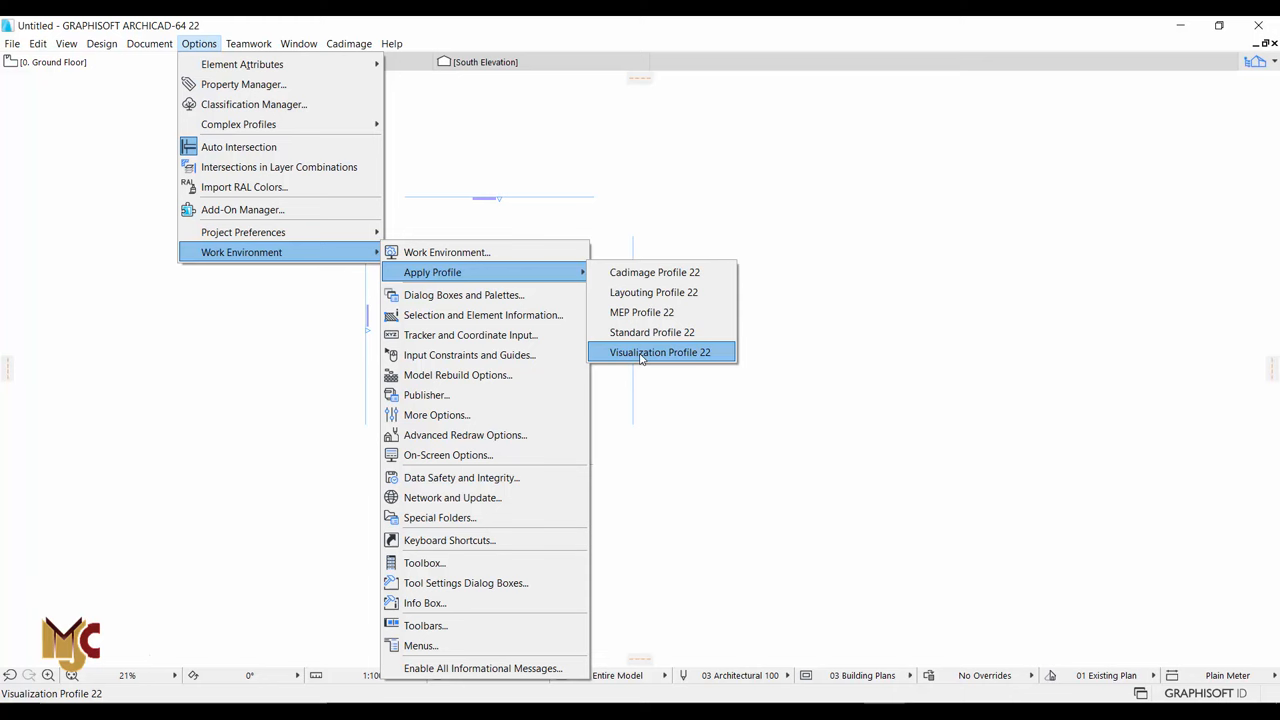
mouse_move(652, 332)
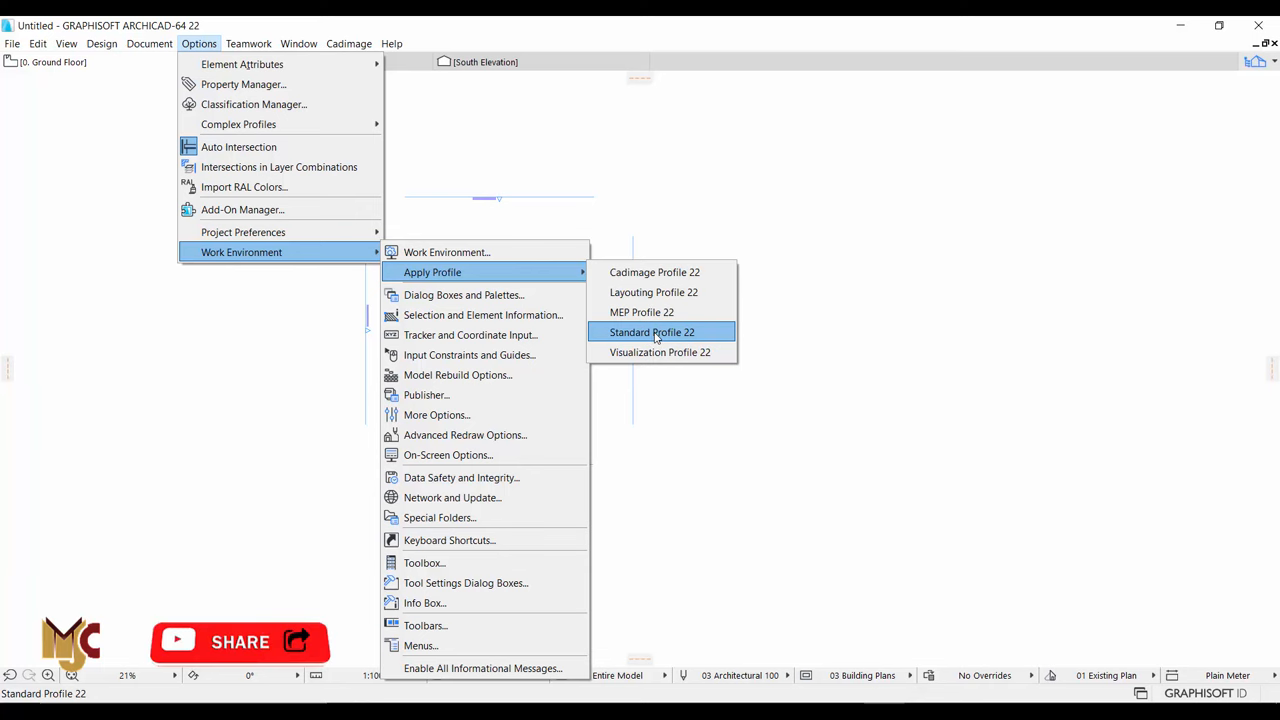
left_click(652, 332)
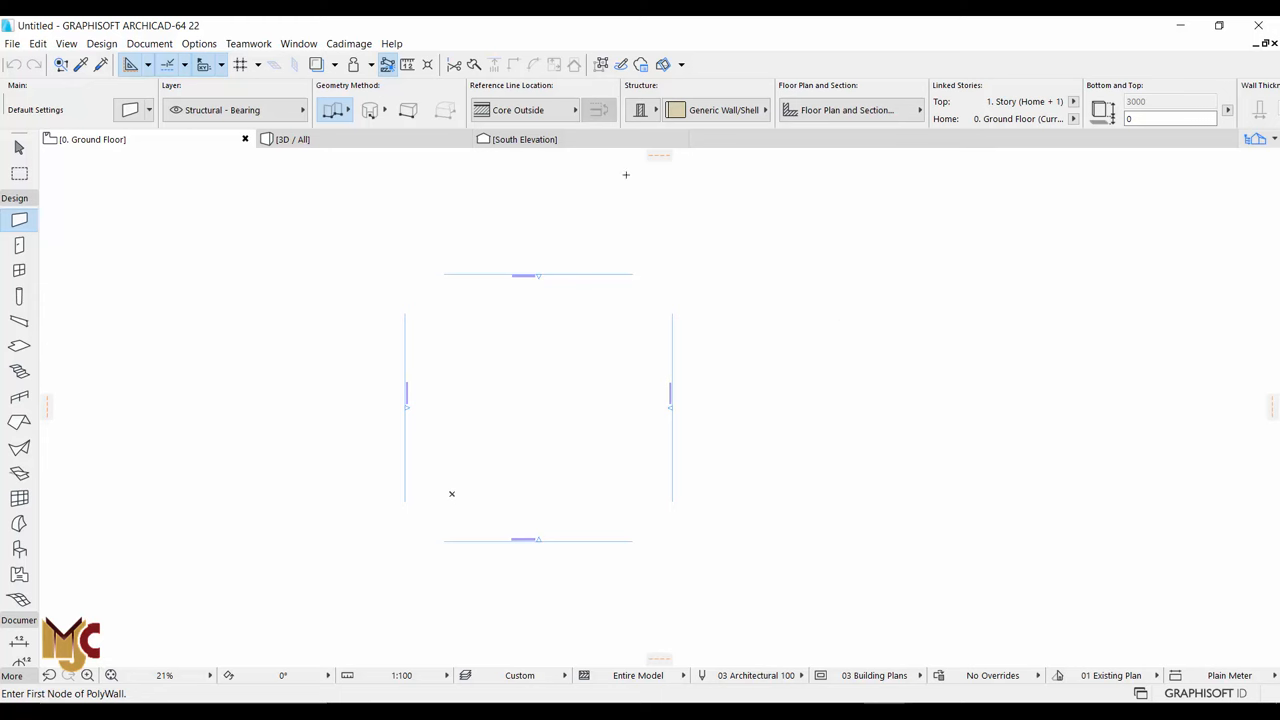
mouse_move(1176, 144)
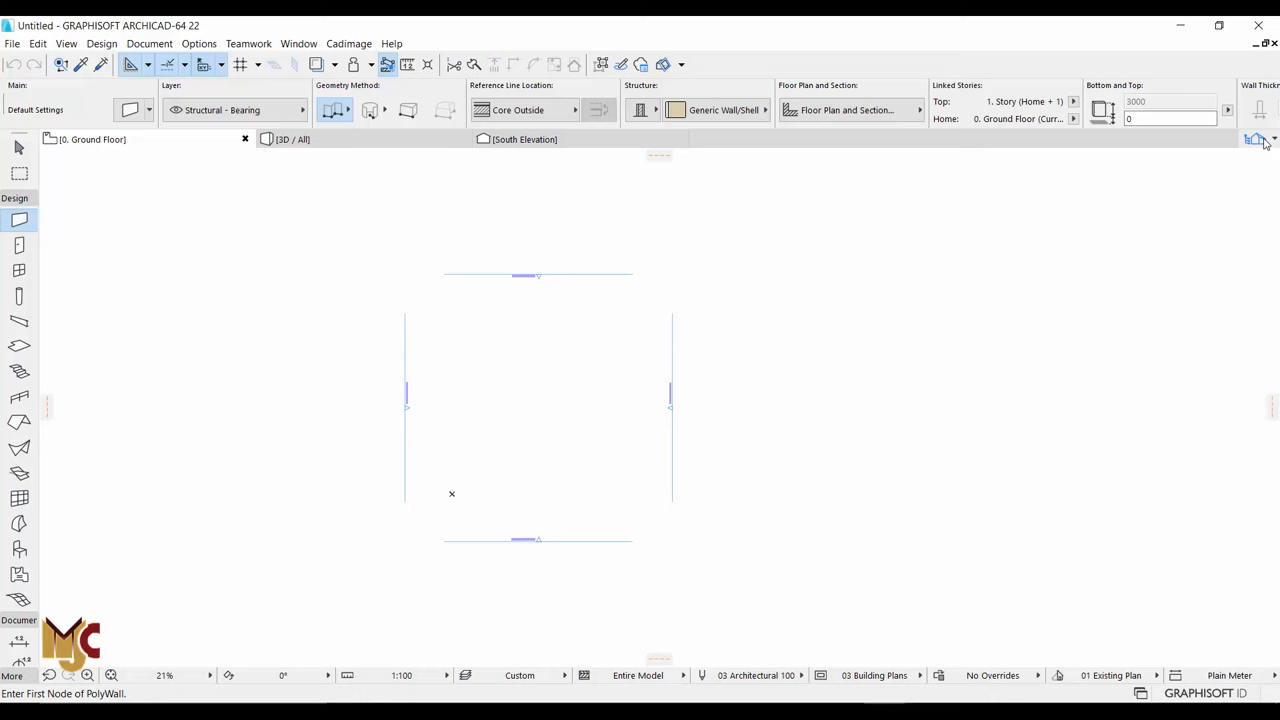
Step: Show the project Navigator panel listing stories, elevations and 3D views
left_click(1262, 140)
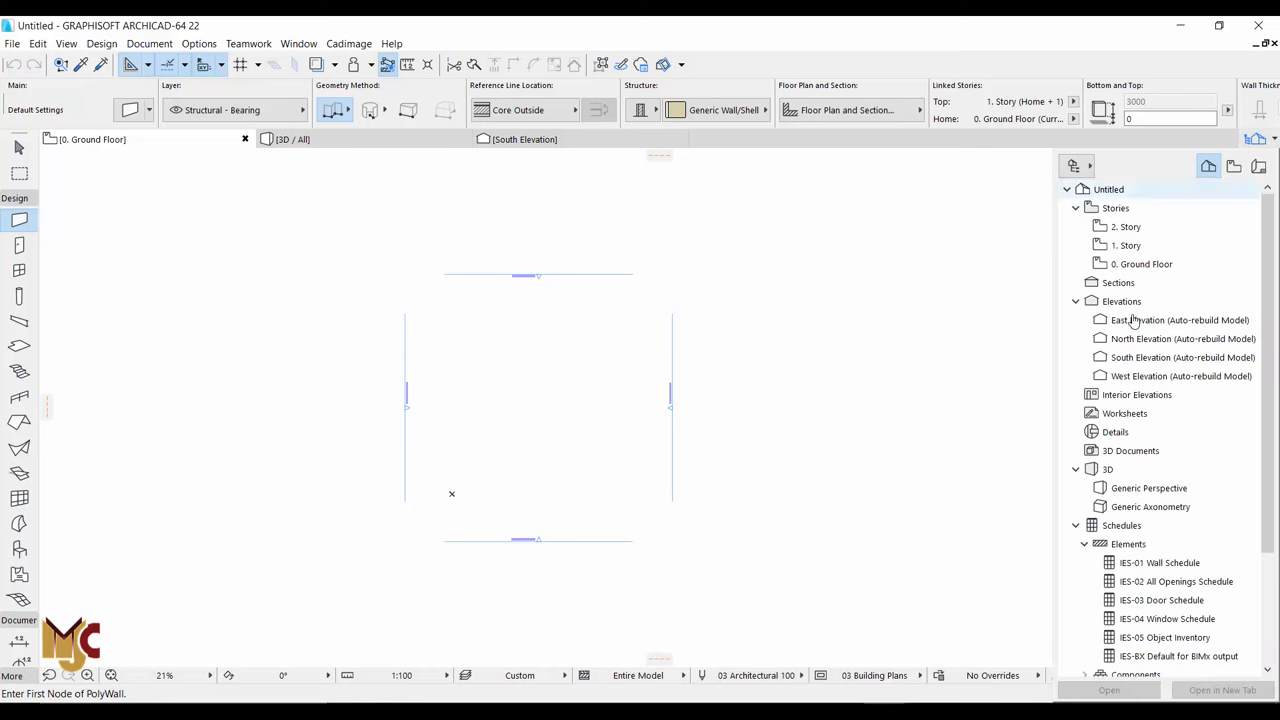
Step: Pin the Navigator so it stays docked beside the plan with Ground Floor selected
left_click(1128, 226)
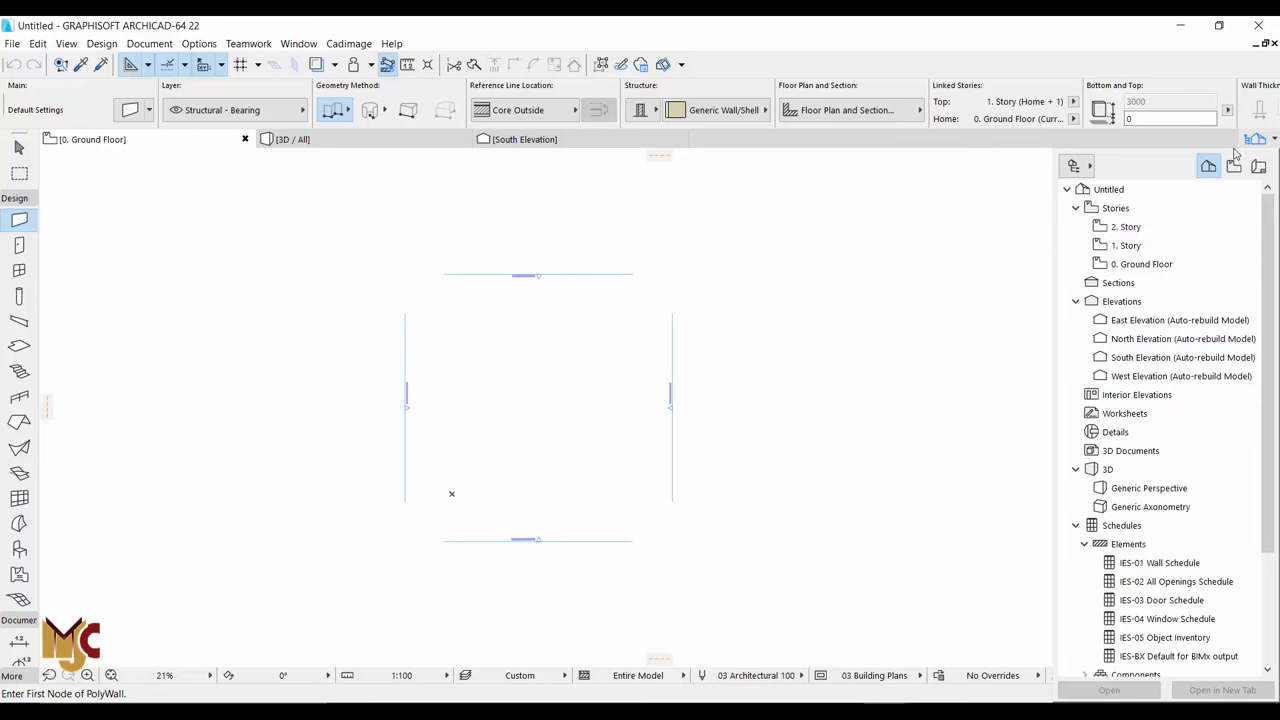
left_click(1074, 166)
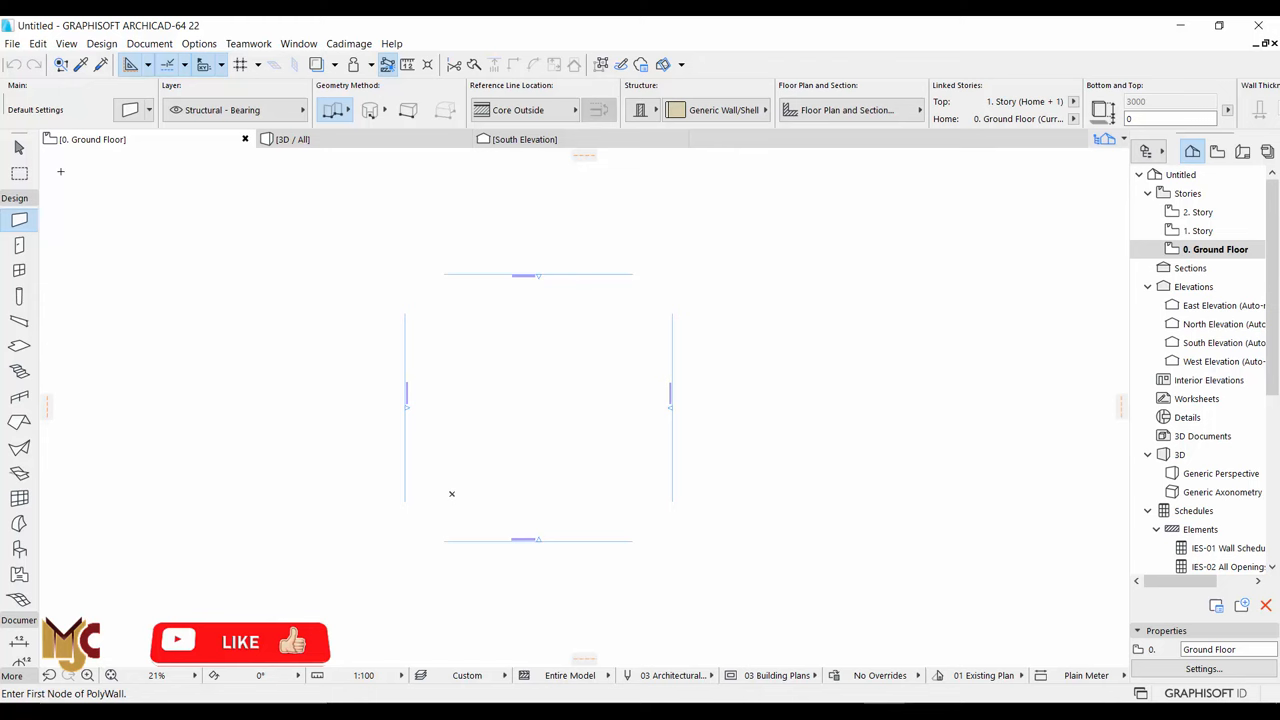
mouse_move(20, 422)
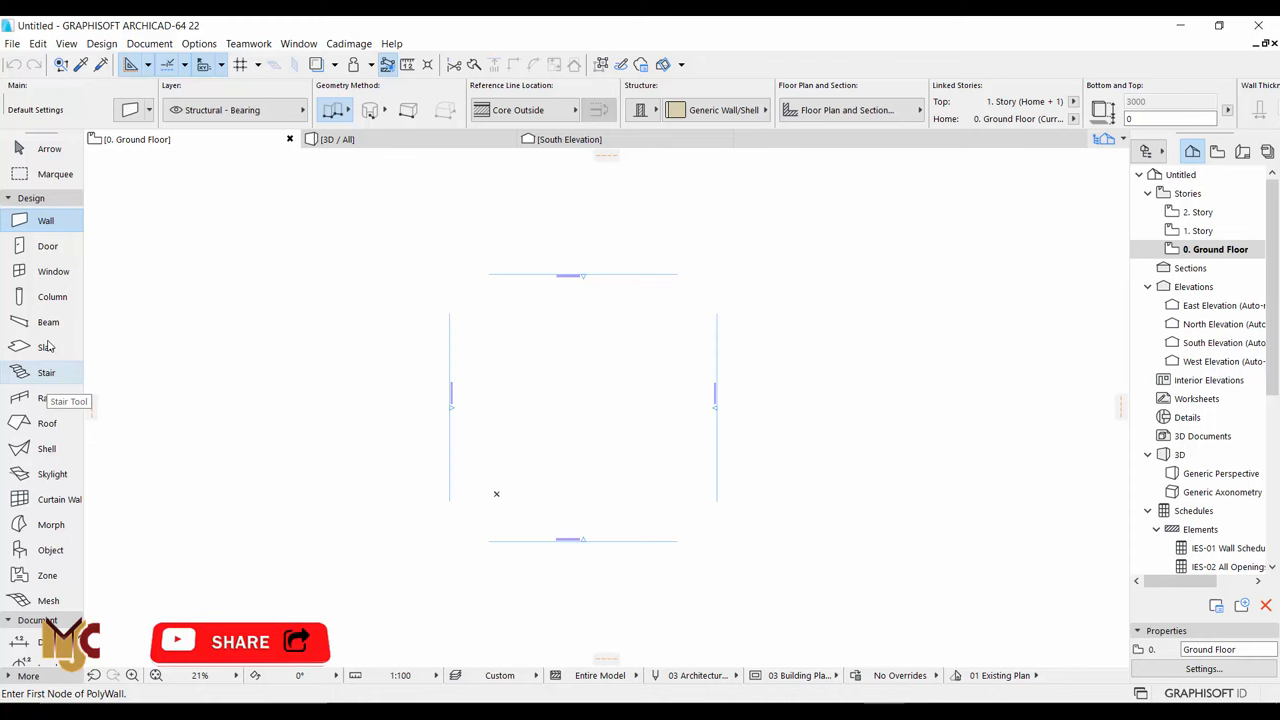
mouse_move(48, 346)
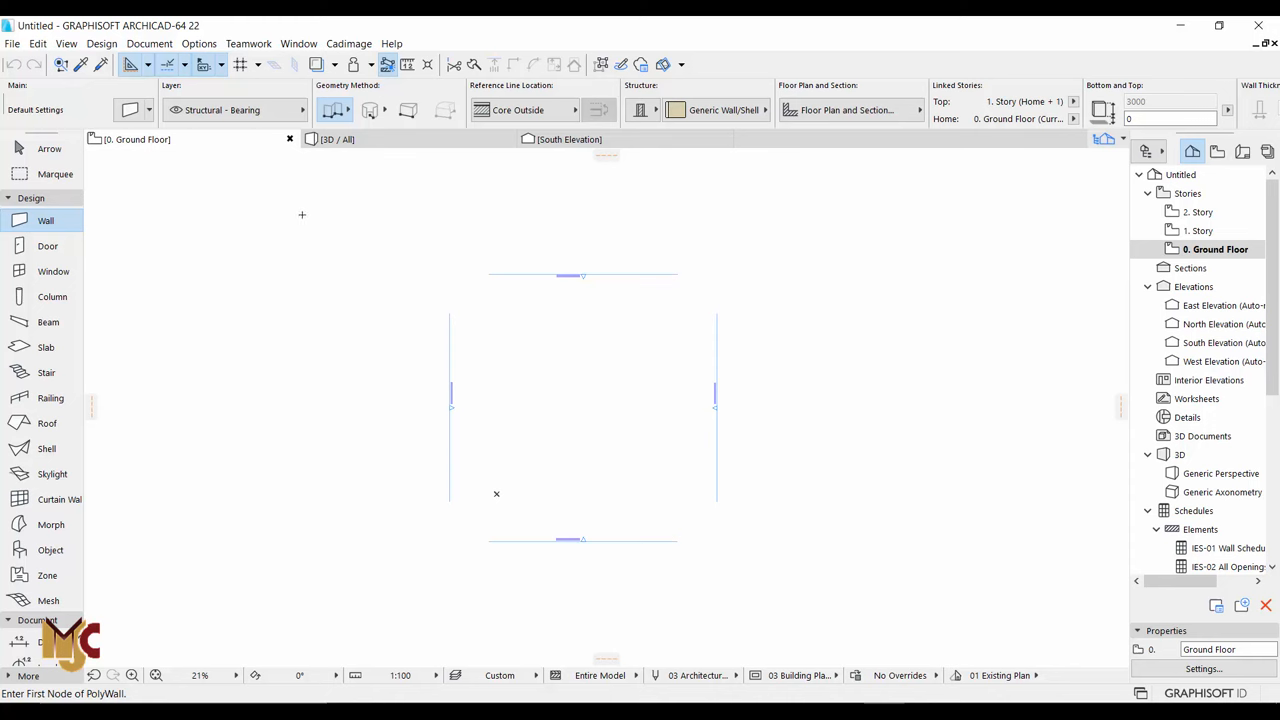
mouse_move(308, 192)
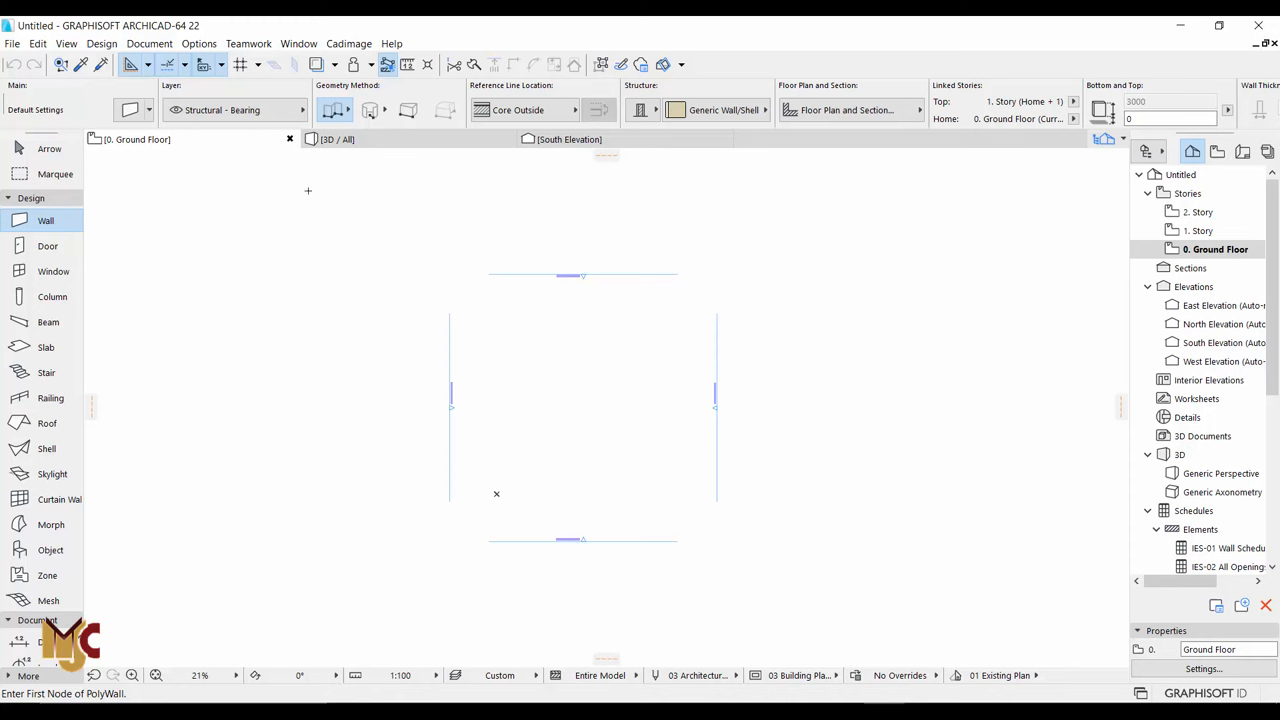
mouse_move(876, 556)
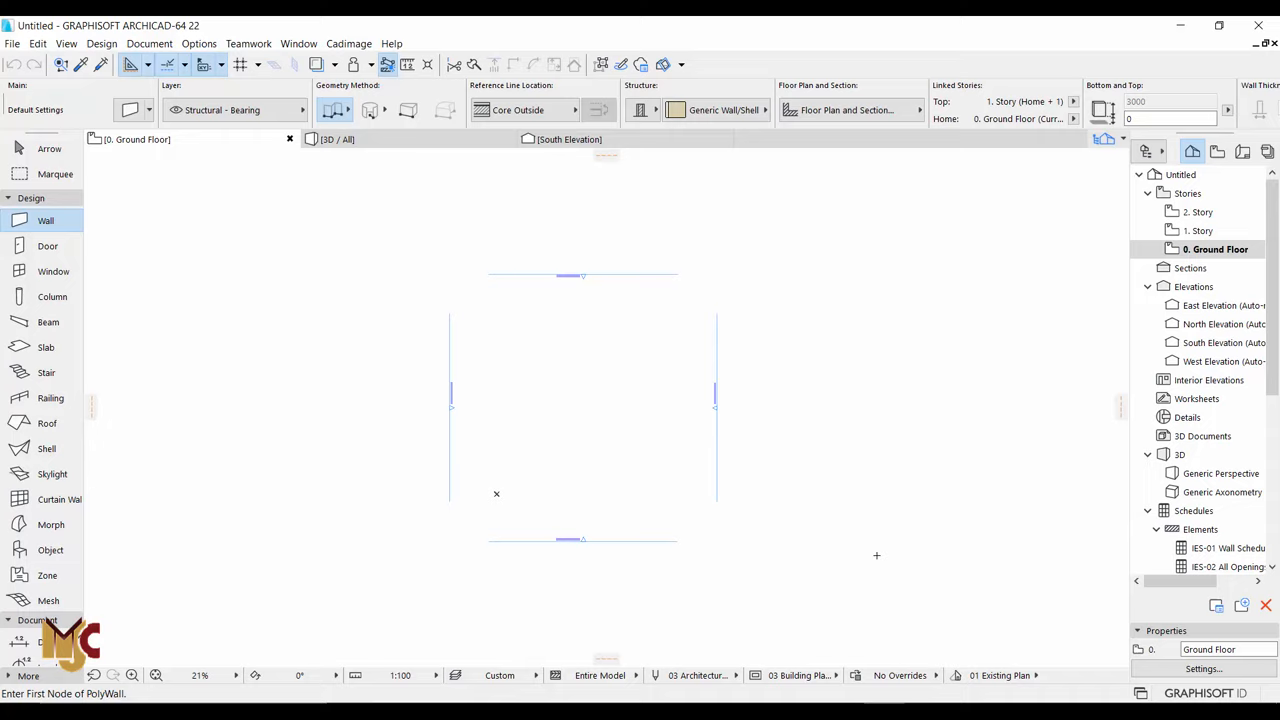